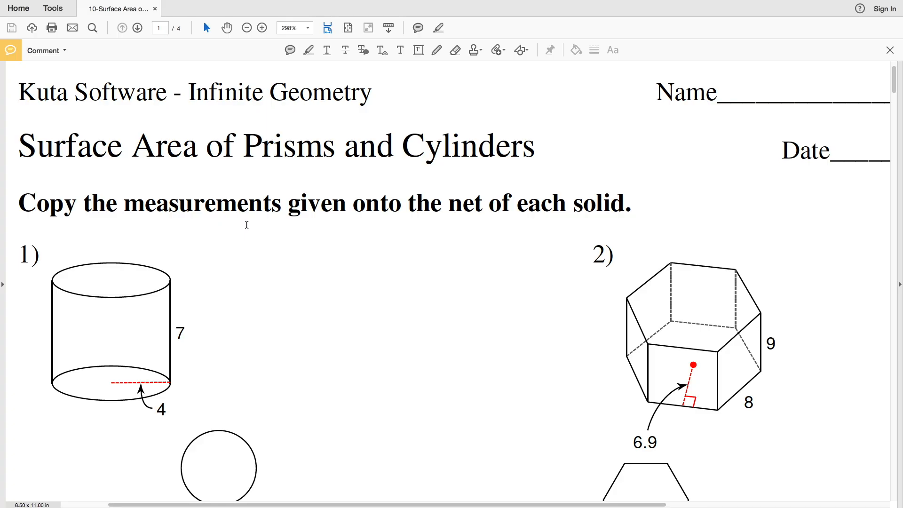
- Scroll the worksheet so problem 1's cylinder and its net fill the window
scroll(down, 3)
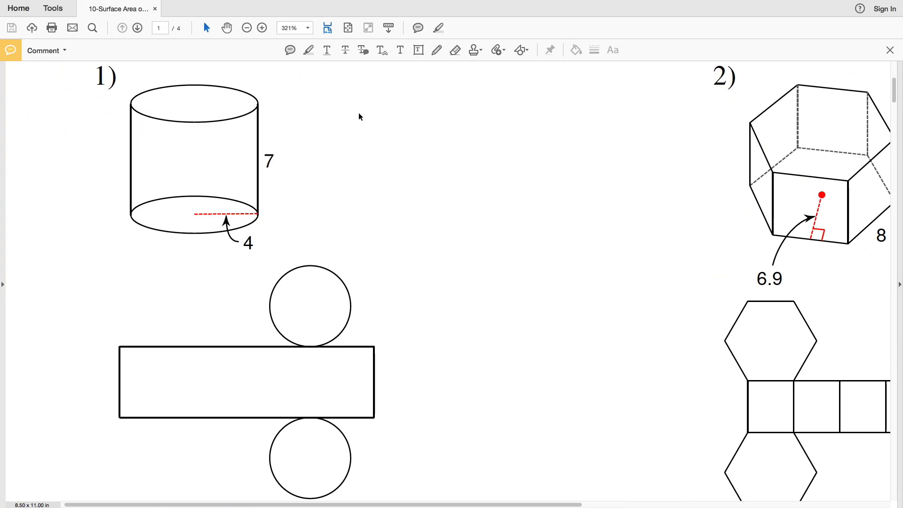
- Switch to the blue Pencil tool to handwrite the height 7 beside the net's rectangle
click(436, 51)
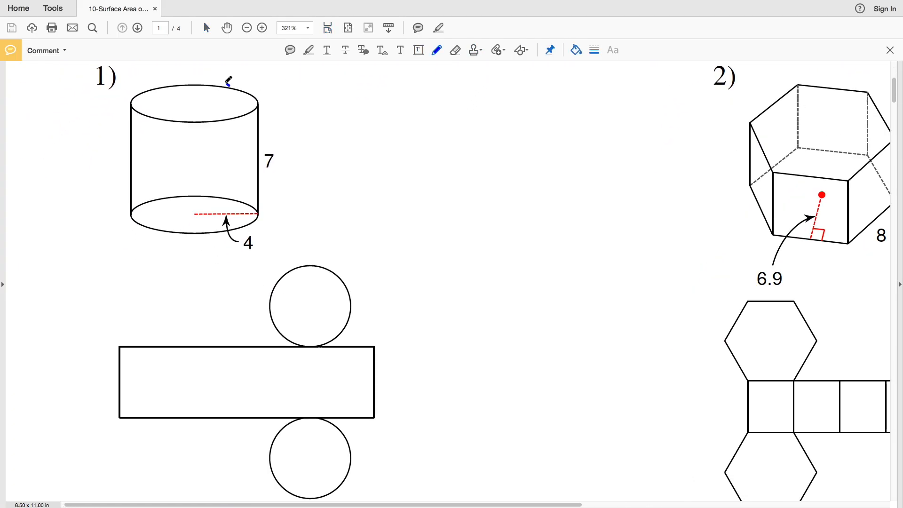
mouse_move(282, 244)
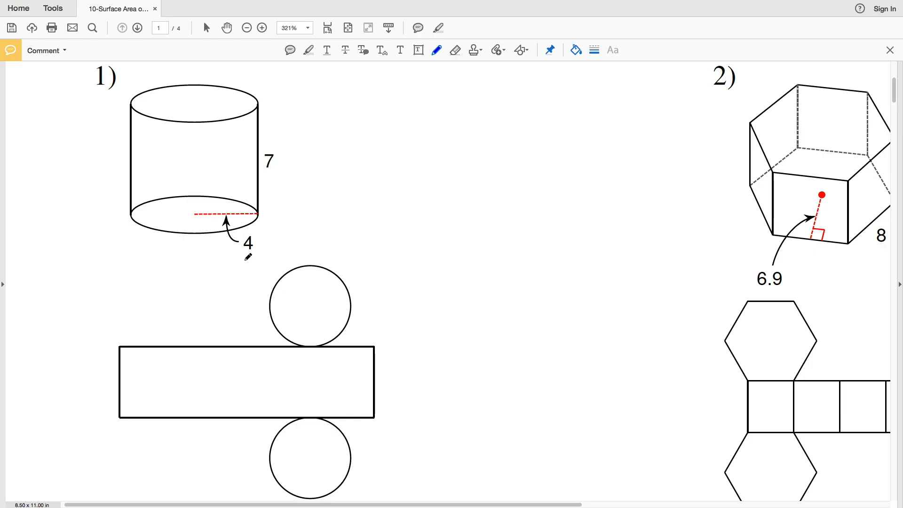
mouse_move(342, 137)
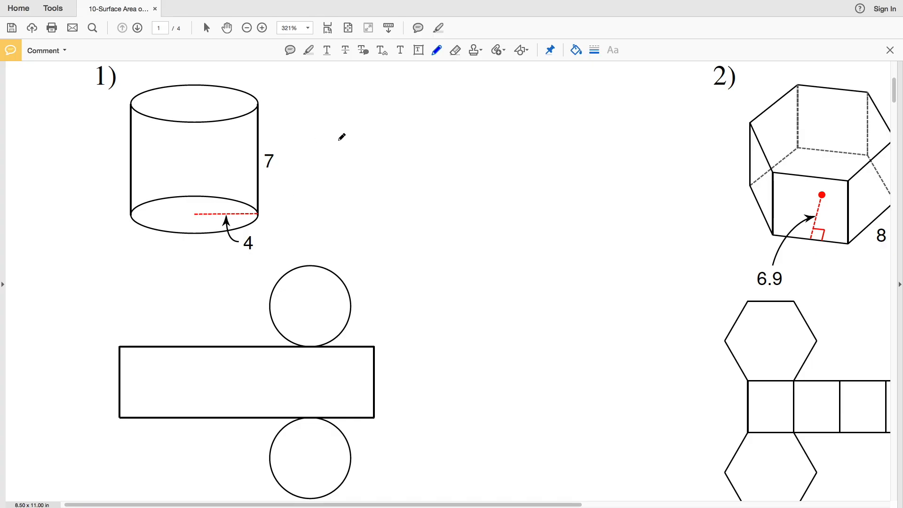
mouse_move(275, 218)
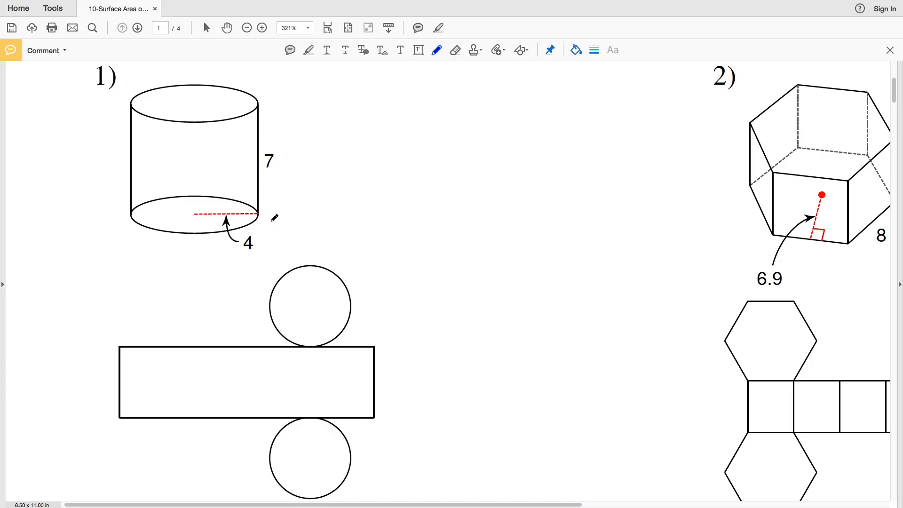
mouse_move(576, 51)
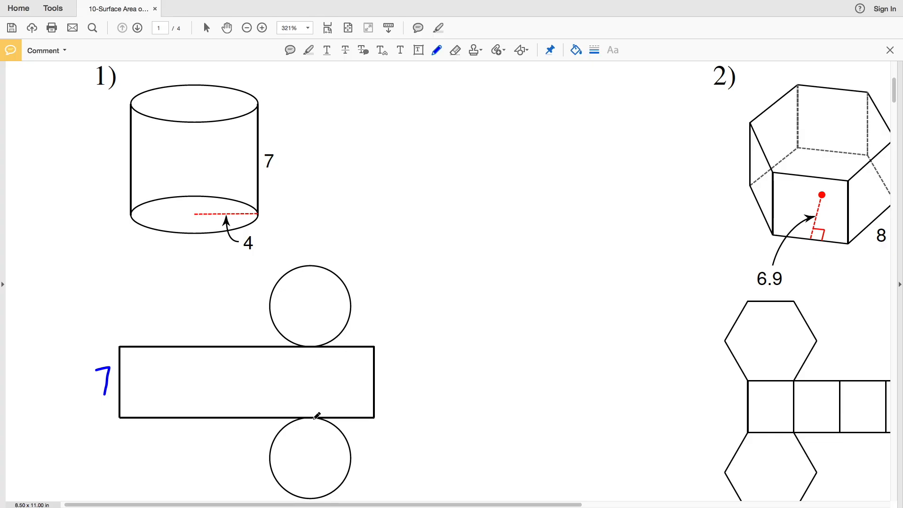
mouse_move(276, 227)
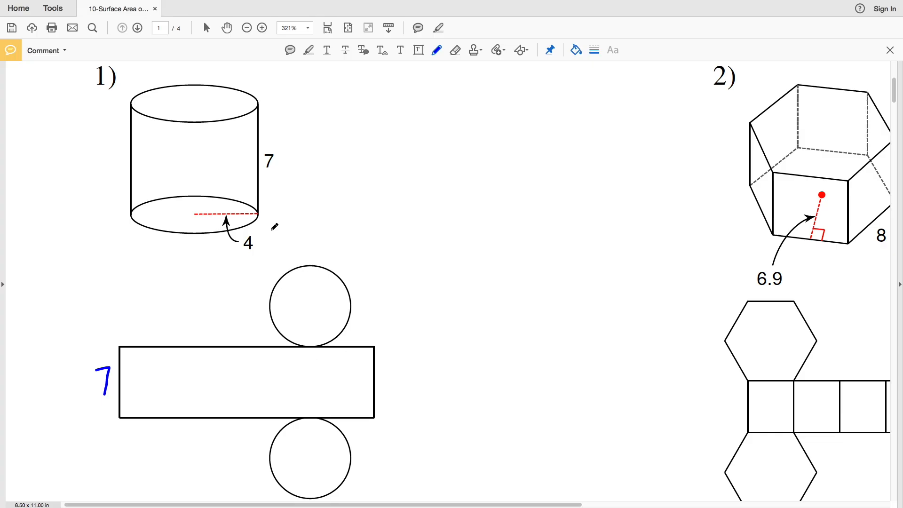
mouse_move(308, 418)
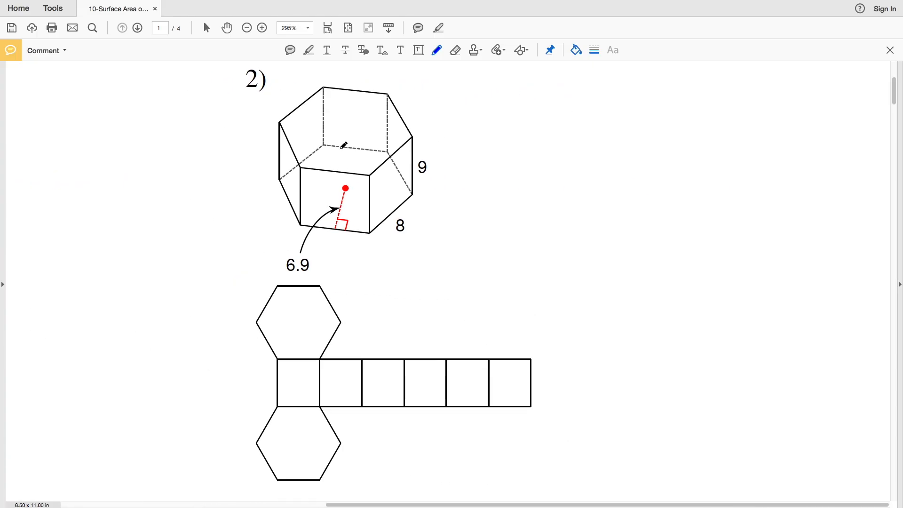
mouse_move(407, 187)
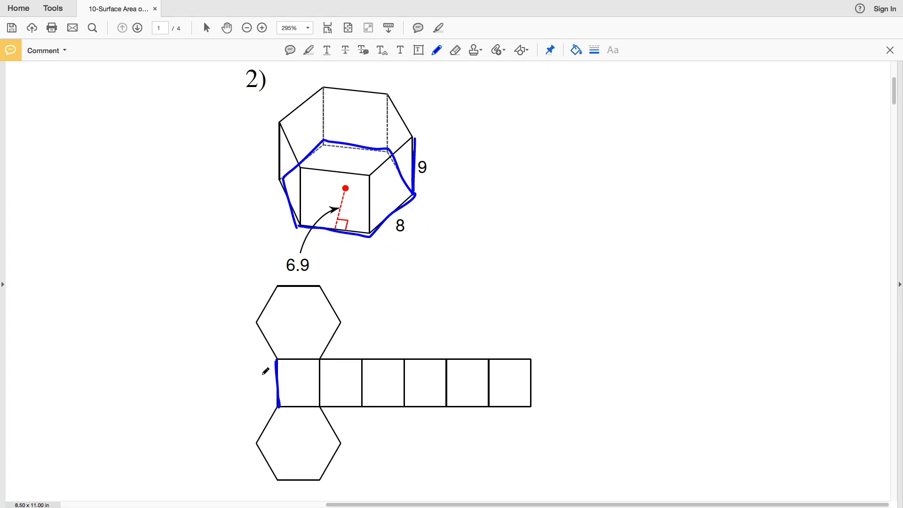
- Write the height 9 beside the first rectangle of problem 2's hexagonal prism net
text(9)
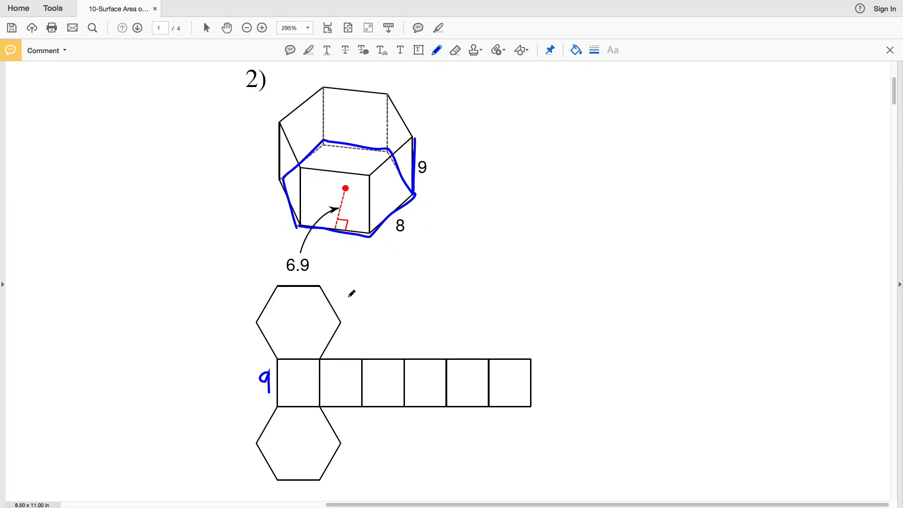
mouse_move(366, 301)
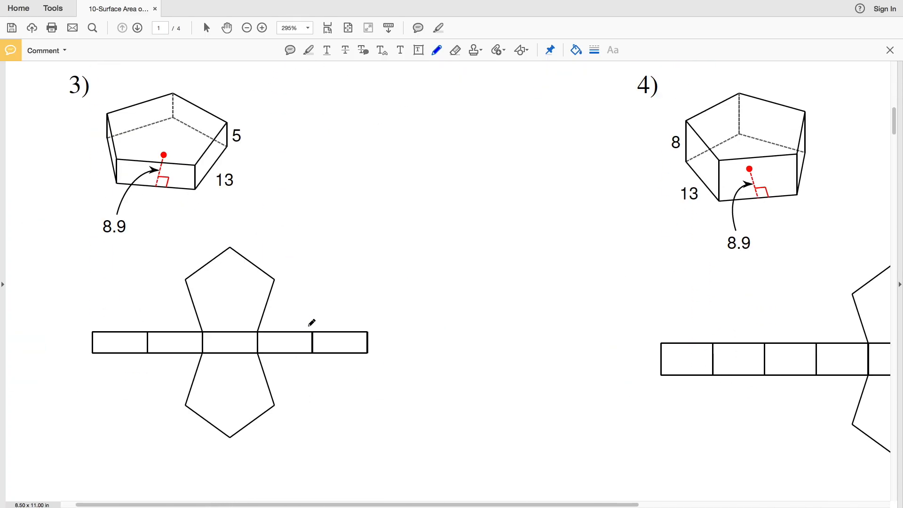
mouse_move(193, 115)
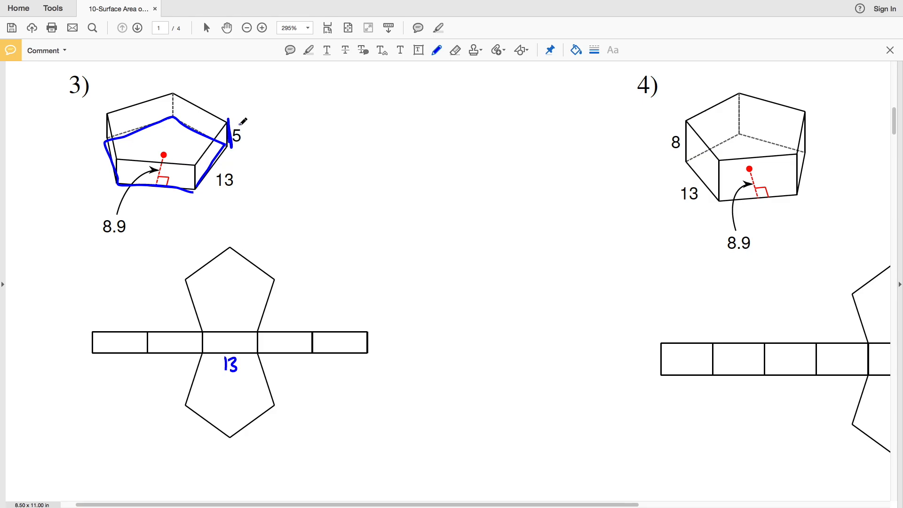
mouse_move(208, 347)
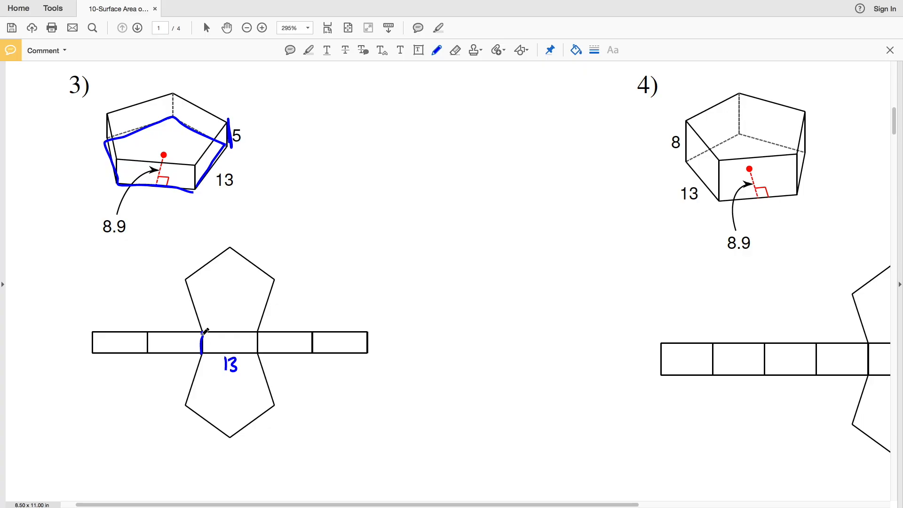
- Mark 13 and 5 on problem 3's pentagonal prism net beside its middle rectangle and left end
click(203, 340)
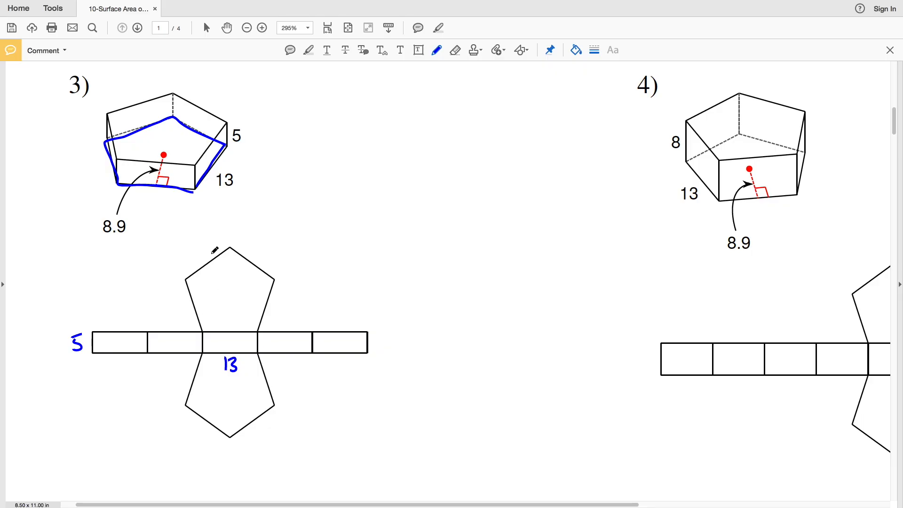
mouse_move(232, 295)
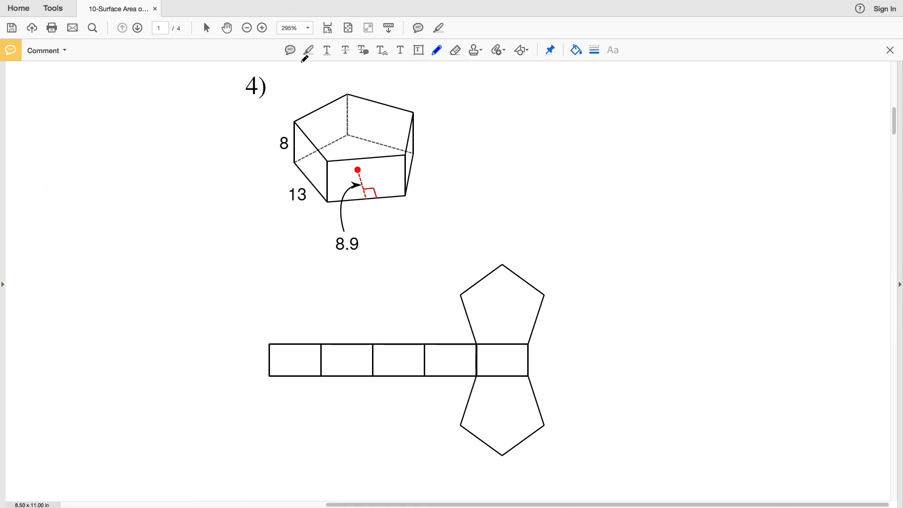
mouse_move(297, 121)
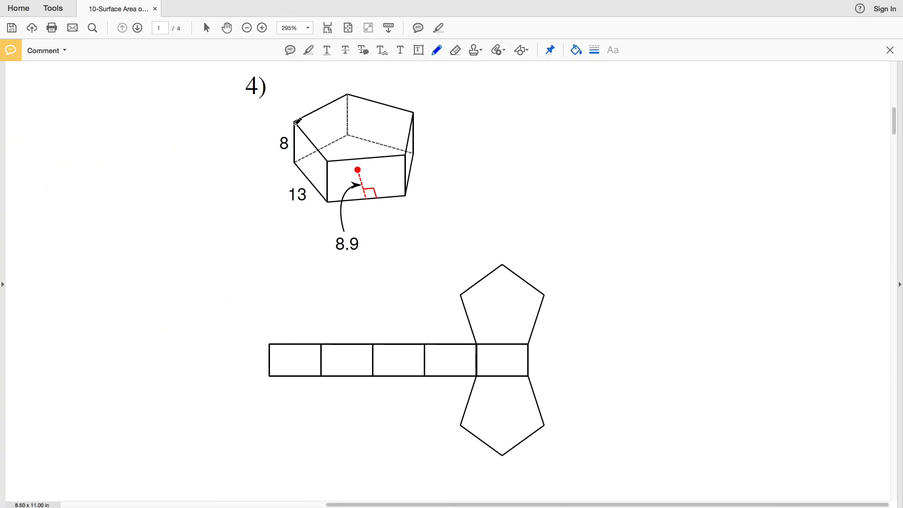
- Trace the prism edges labelled 8 and 13 on problem 4's net, then bring problems 5 and 6 into view
drag(295, 118, 293, 164)
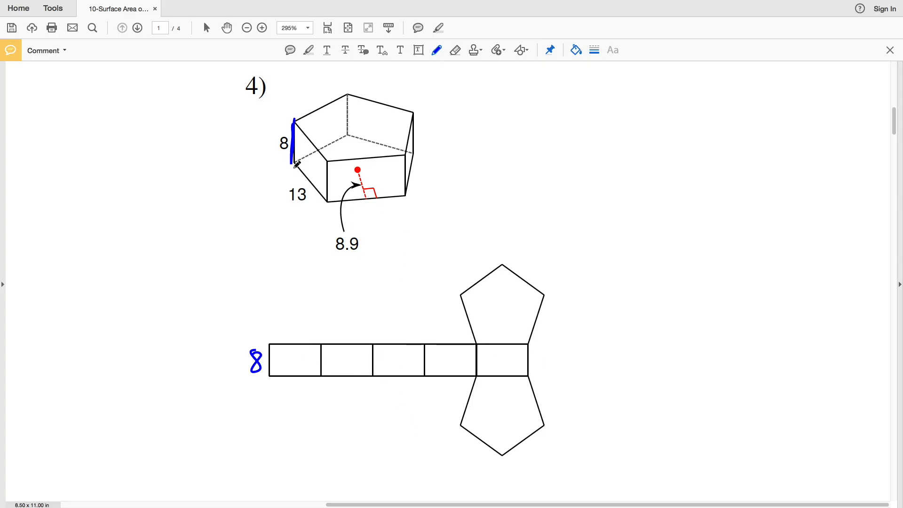
drag(297, 146, 317, 196)
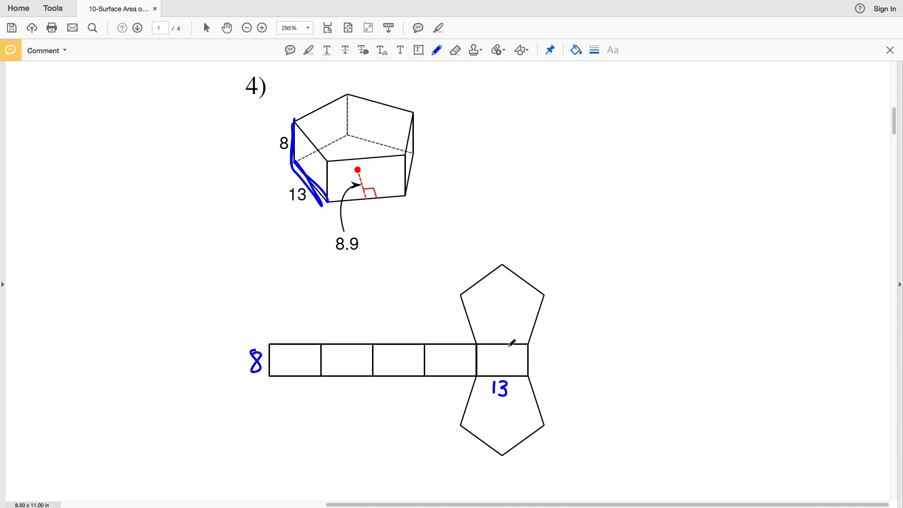
mouse_move(506, 315)
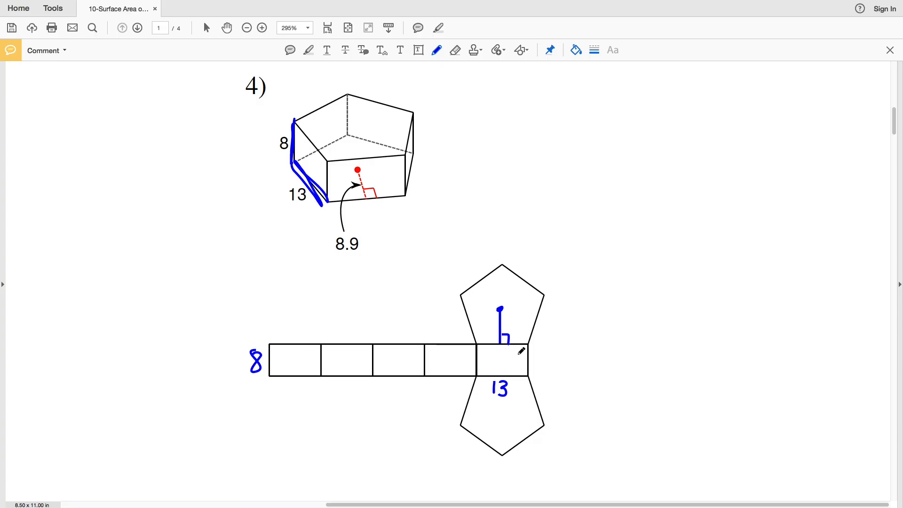
mouse_move(500, 307)
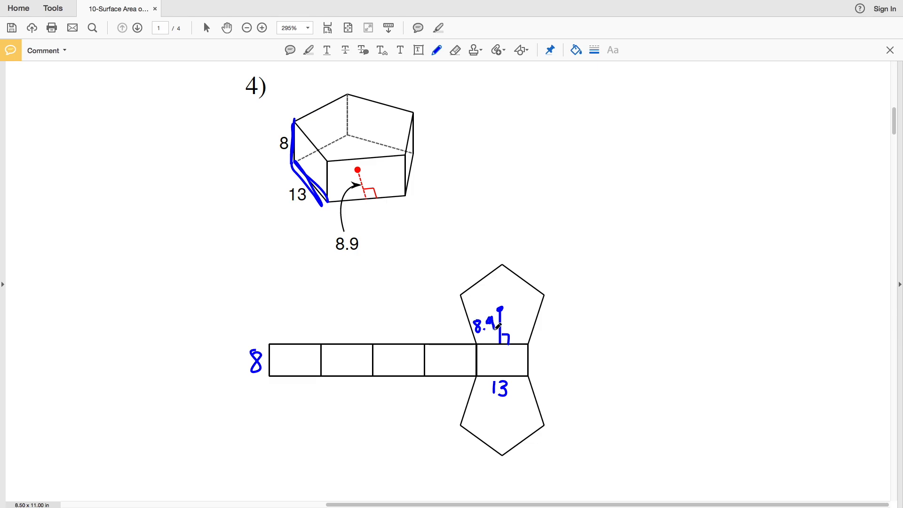
scroll(down, 3)
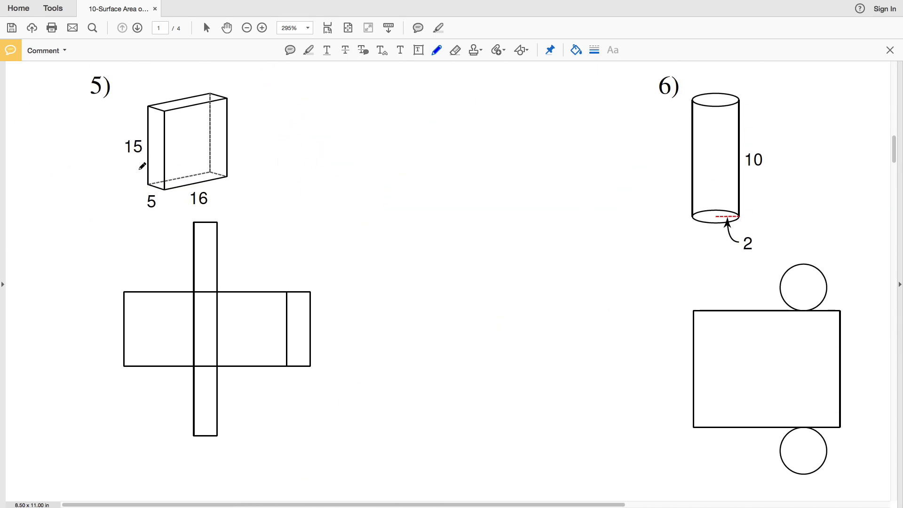
mouse_move(243, 164)
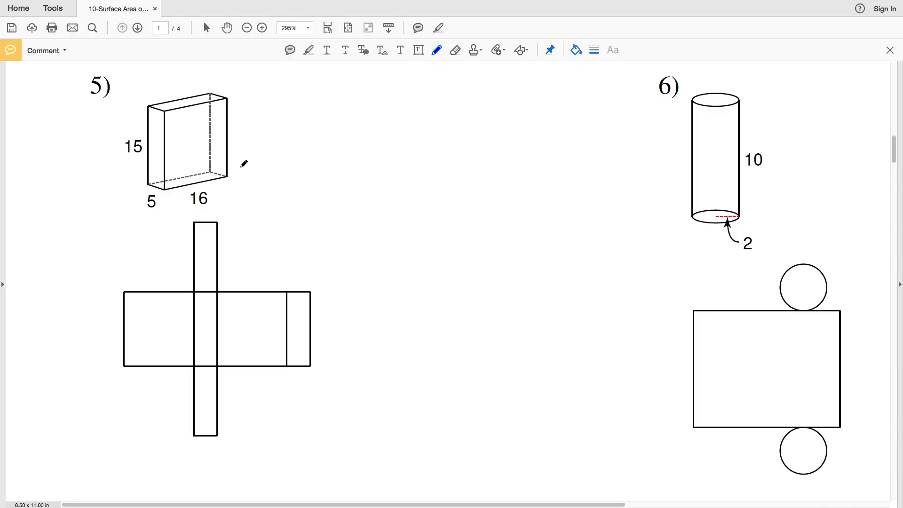
mouse_move(261, 221)
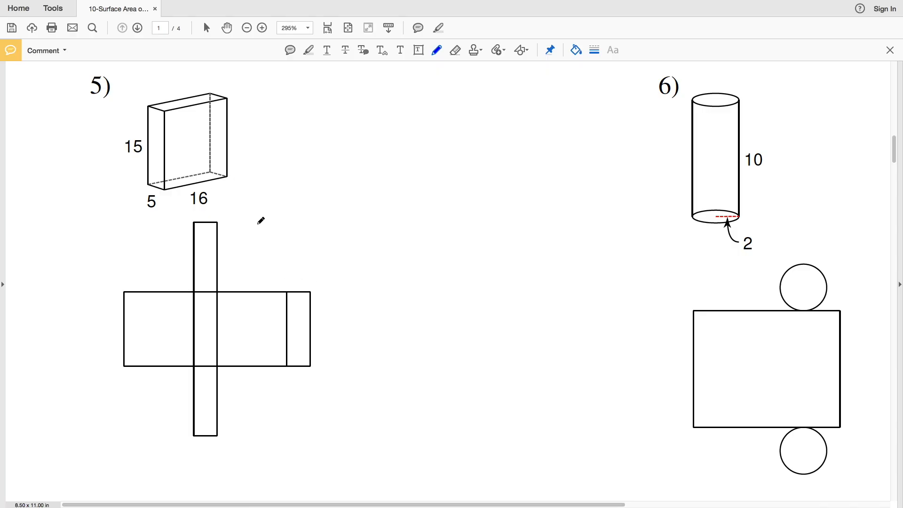
mouse_move(249, 330)
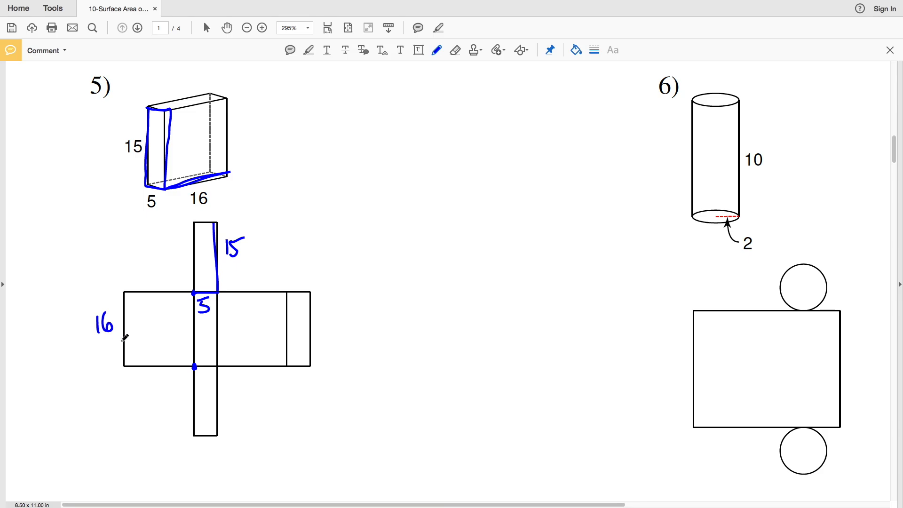
mouse_move(231, 396)
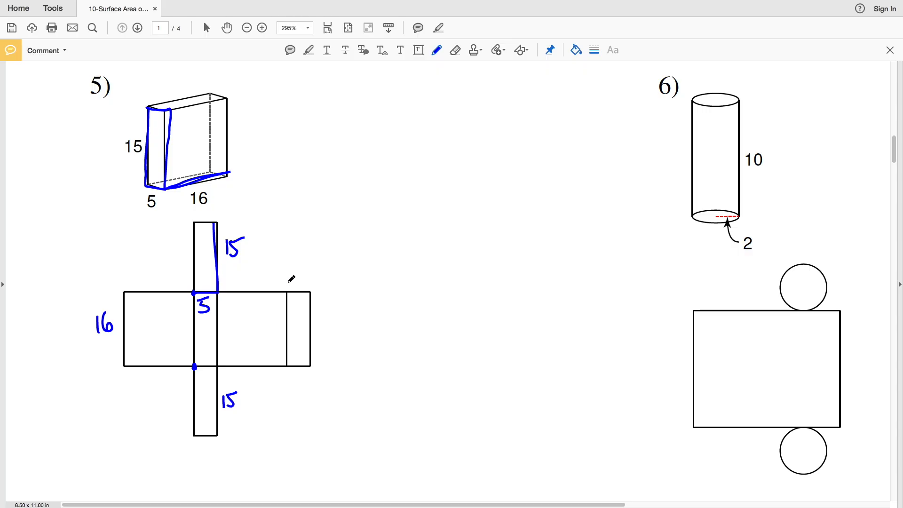
- Label the middle faces of problem 5's box net with 15
click(297, 305)
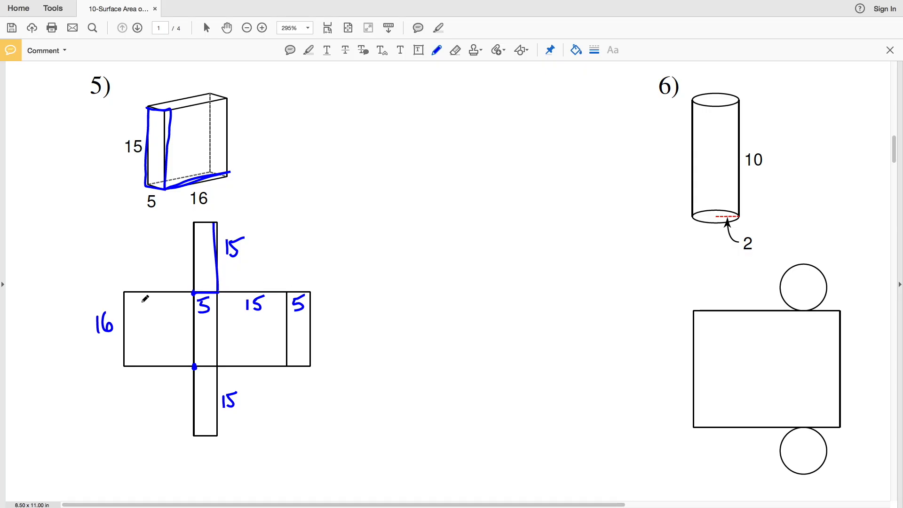
text(15)
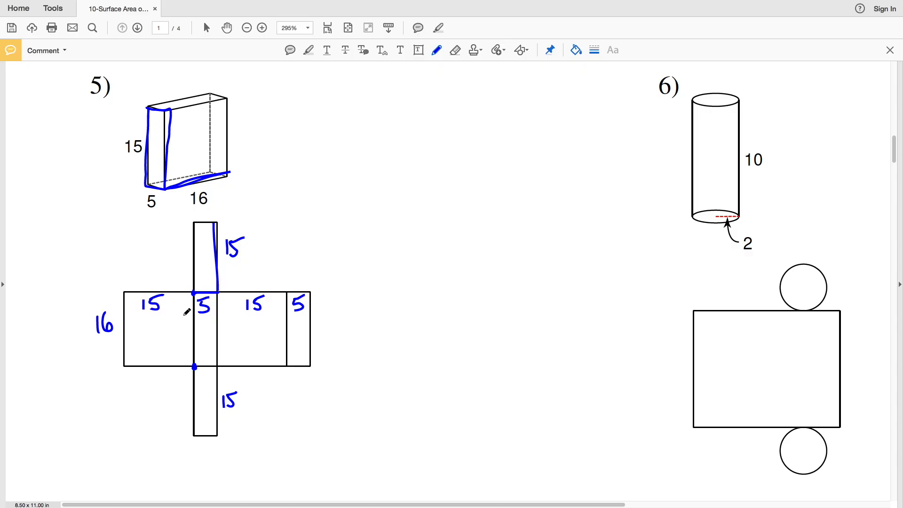
mouse_move(216, 257)
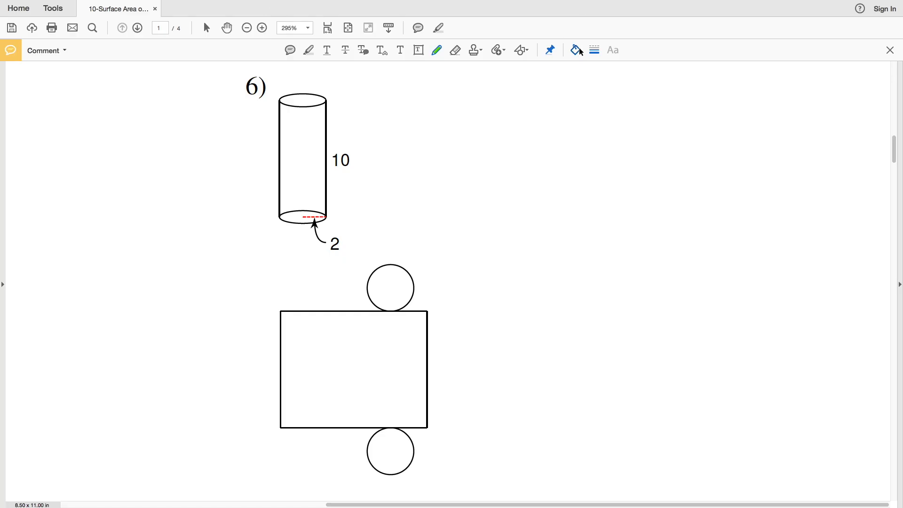
- Mark the height 10 beside the rectangle and radius 2 on the circle of problem 6's cylinder net in blue
click(437, 49)
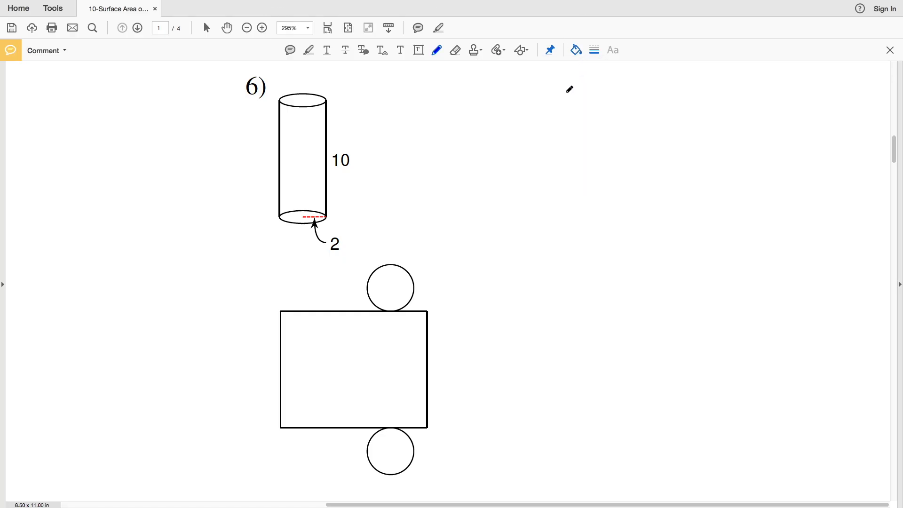
mouse_move(279, 392)
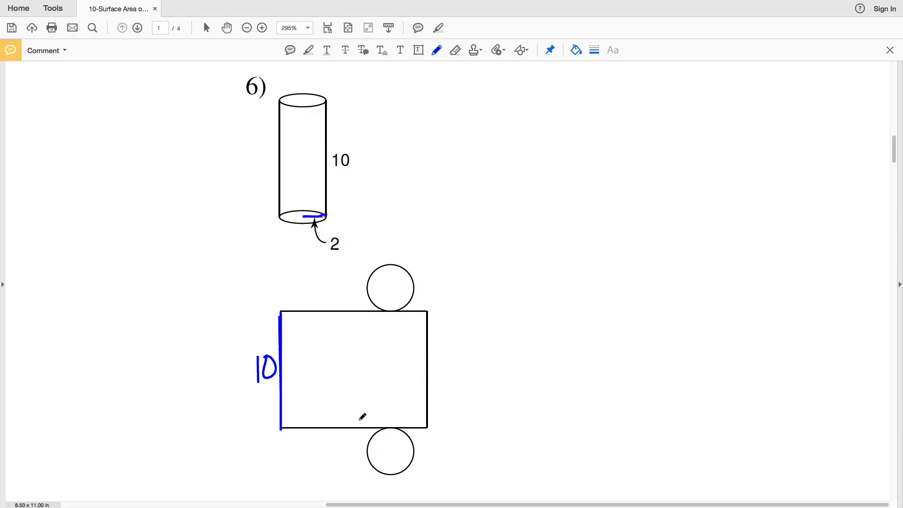
mouse_move(391, 449)
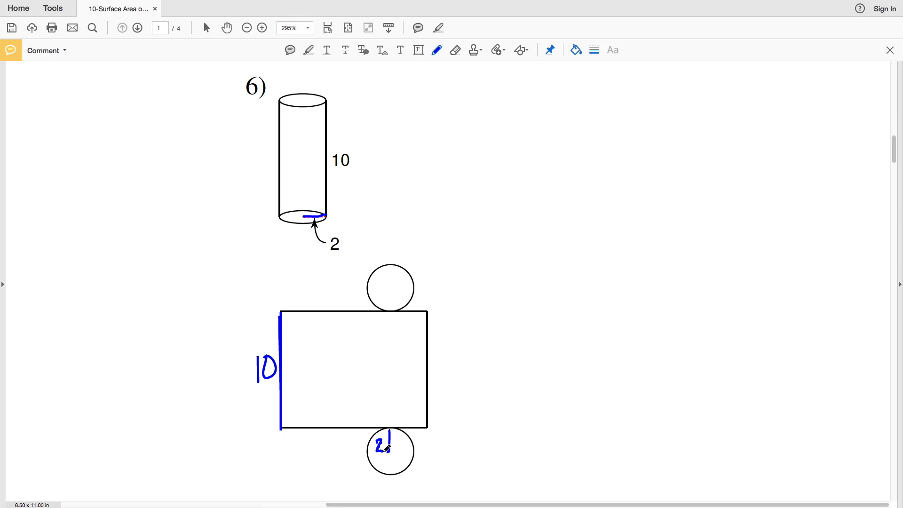
click(137, 28)
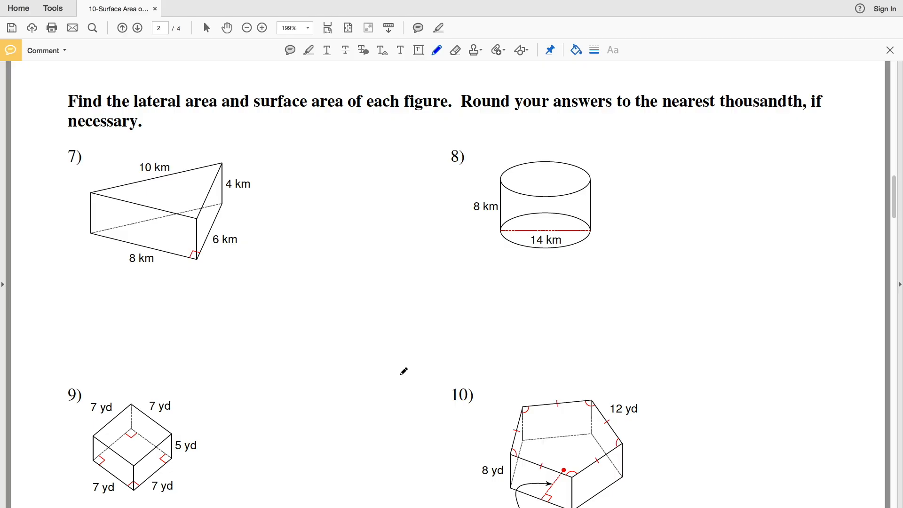
- Move to page 2 of the worksheet with problems 7 to 10
click(261, 28)
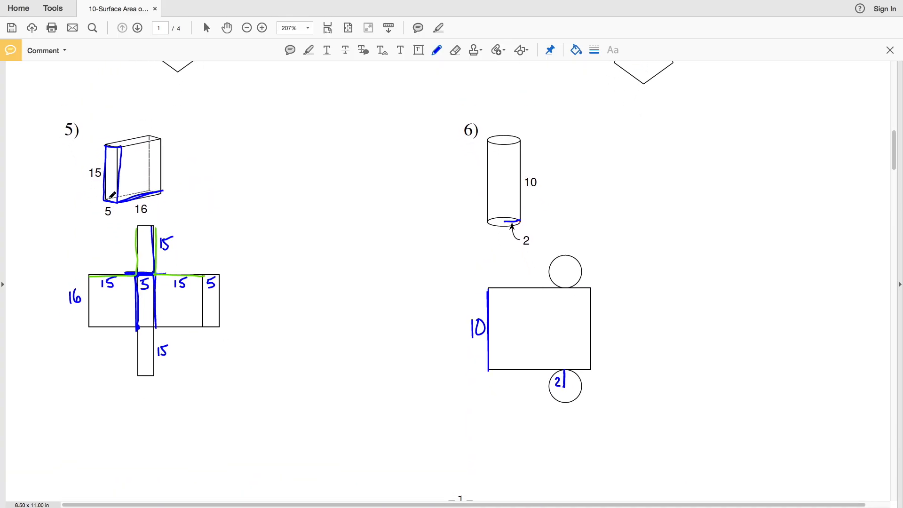
- Return to page 1 and zoom to about 277% centred on problem 6's labelled cylinder net
click(262, 28)
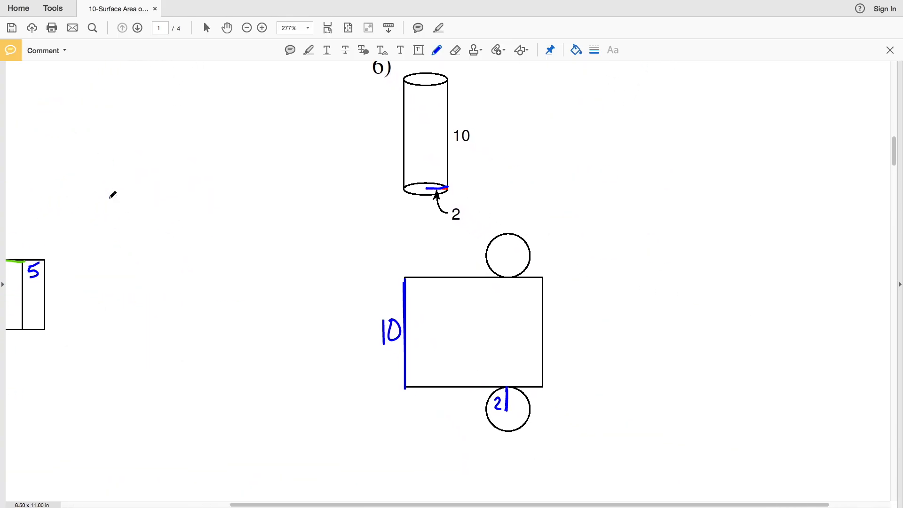
click(575, 51)
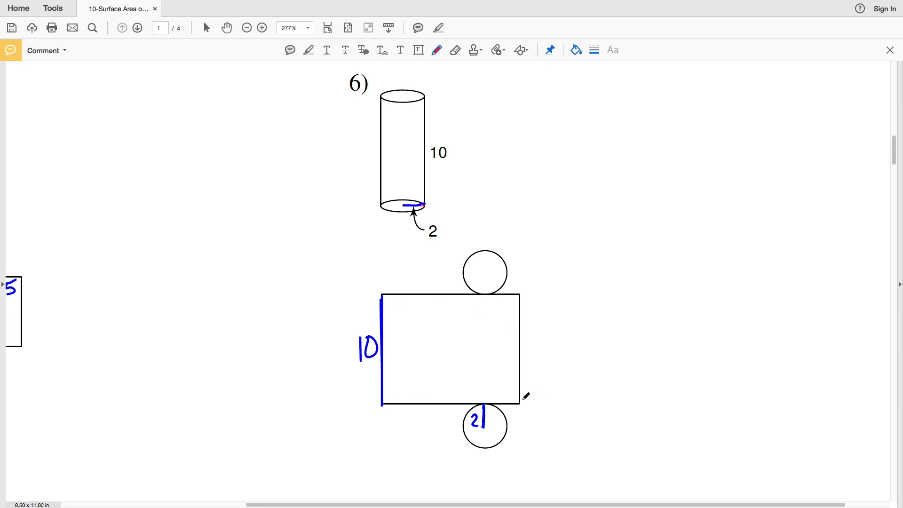
mouse_move(520, 401)
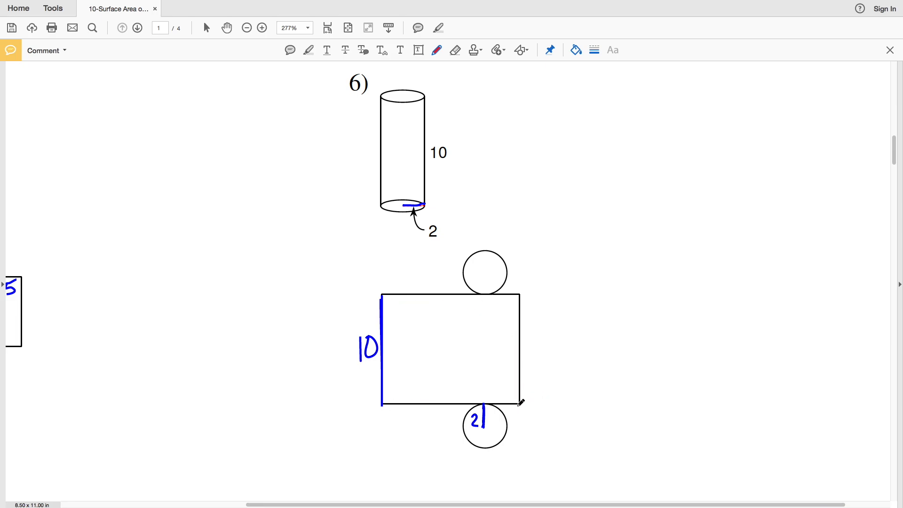